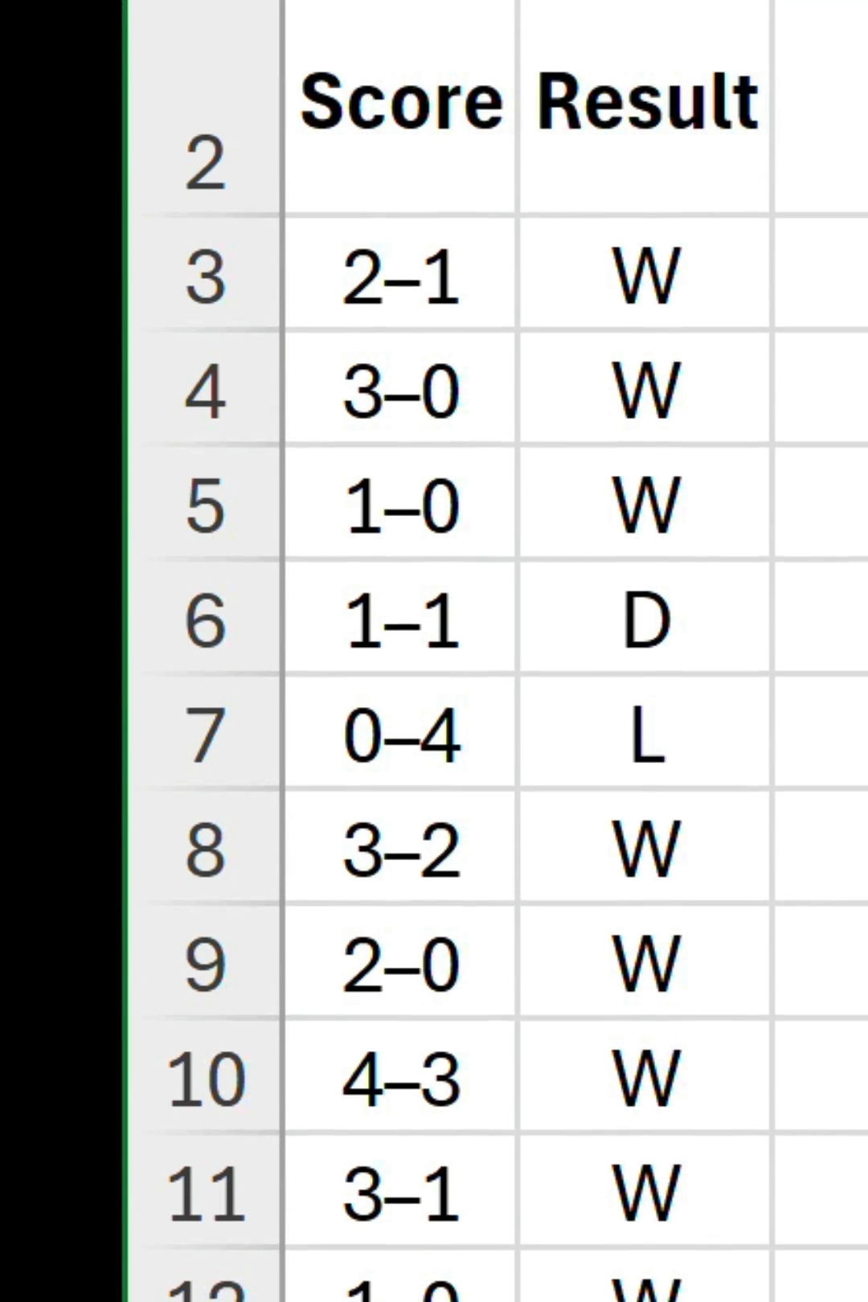
# - Enter =IF(B3="W",IF(B3=B2,C2+1,1),0) in C3 to count the winning streak
pyautogui.scroll(-3)
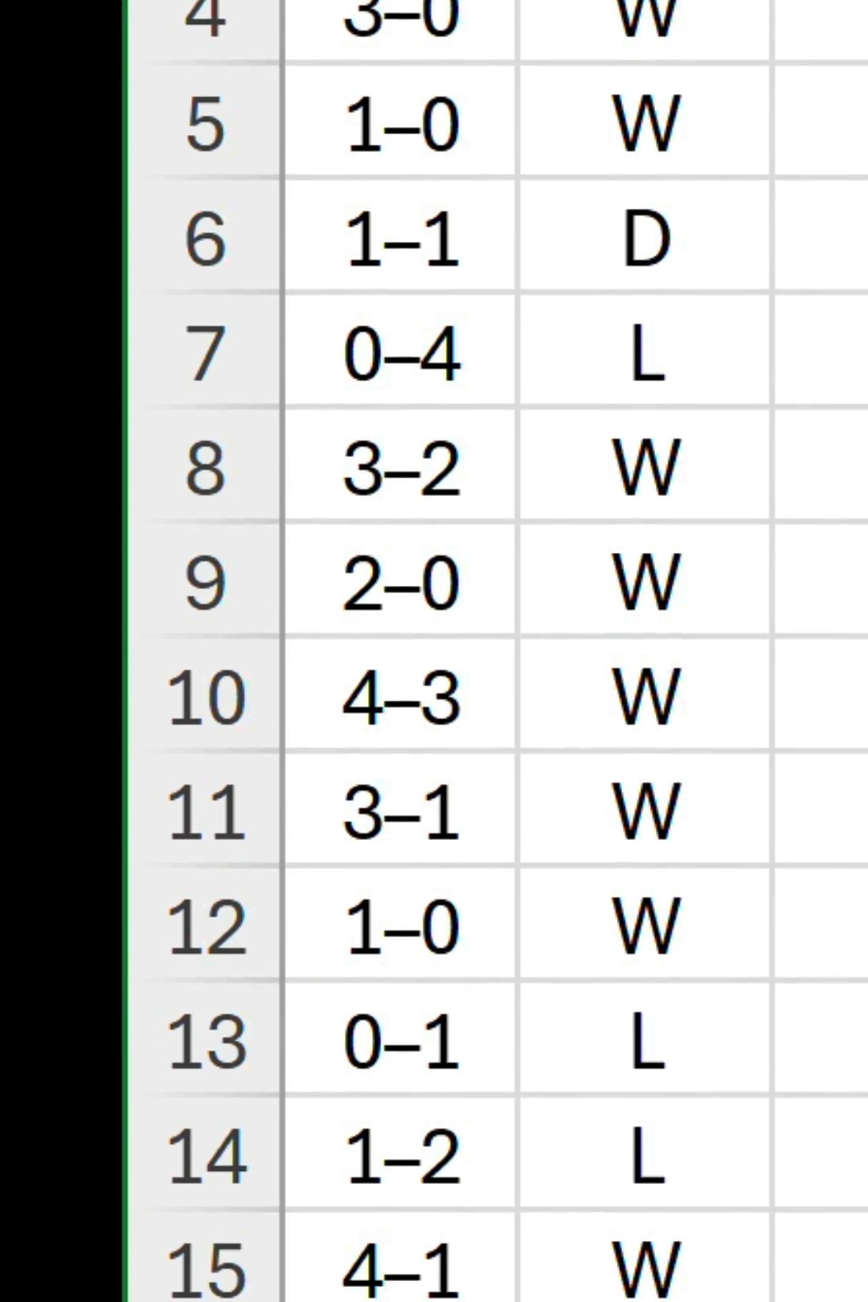
pyautogui.scroll(-3)
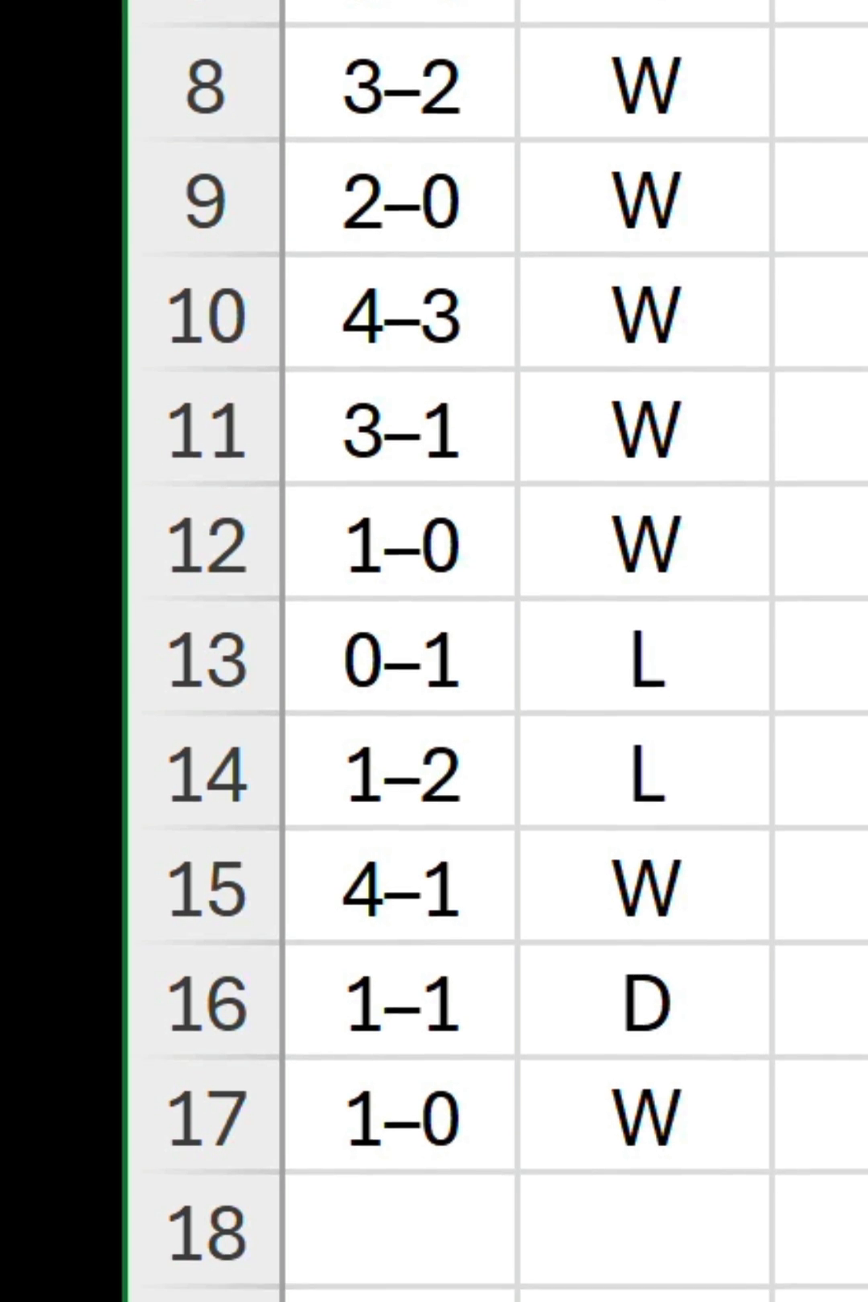
pyautogui.scroll(3)
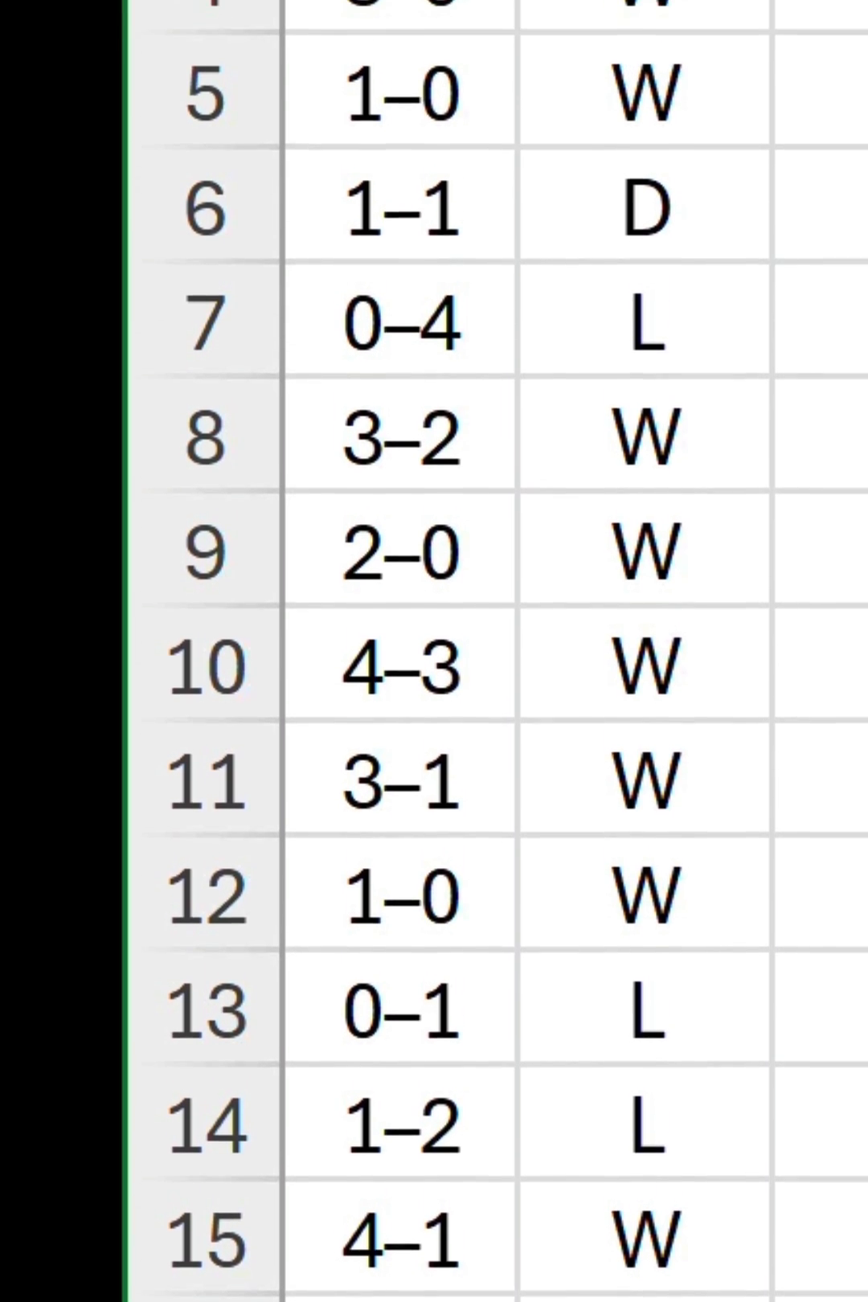
pyautogui.scroll(3)
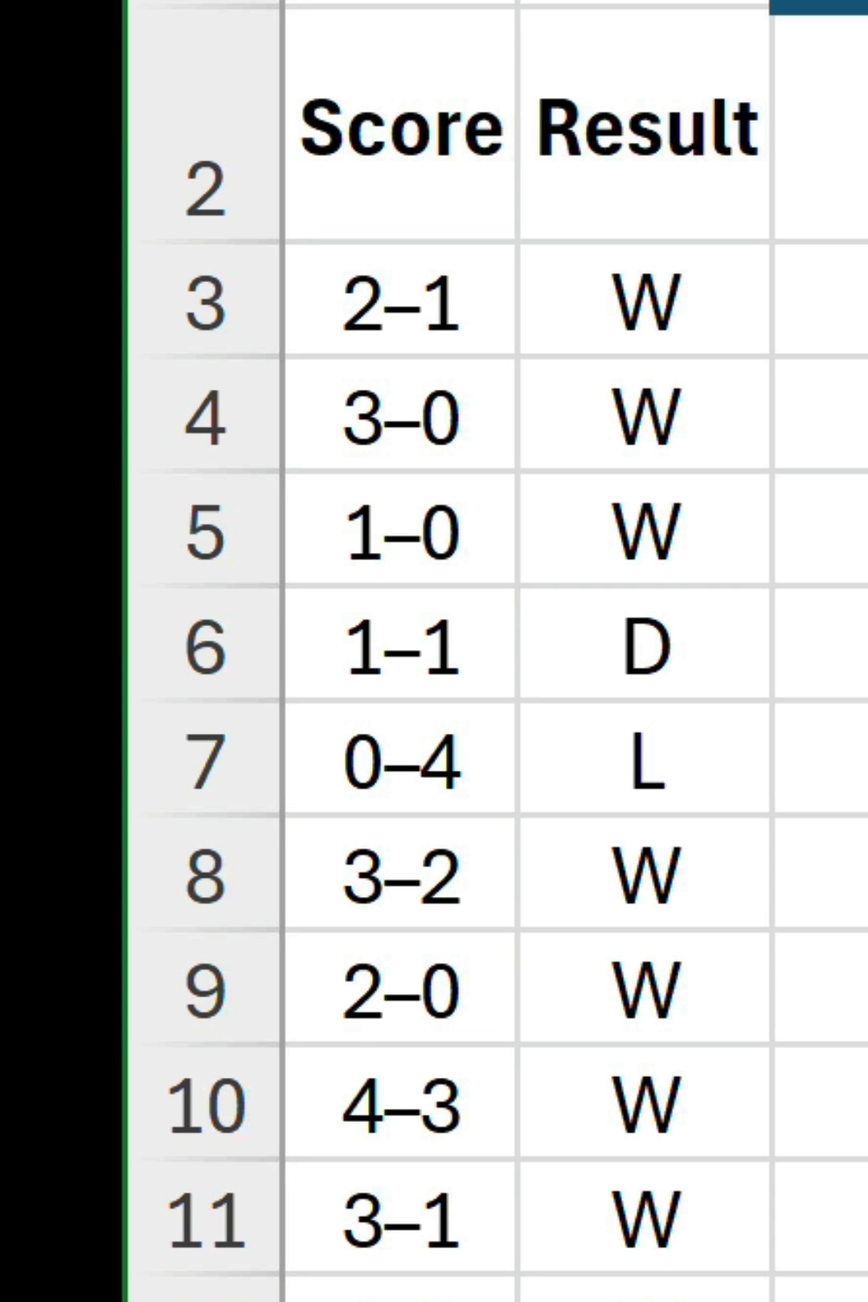
pyautogui.hscroll(3)
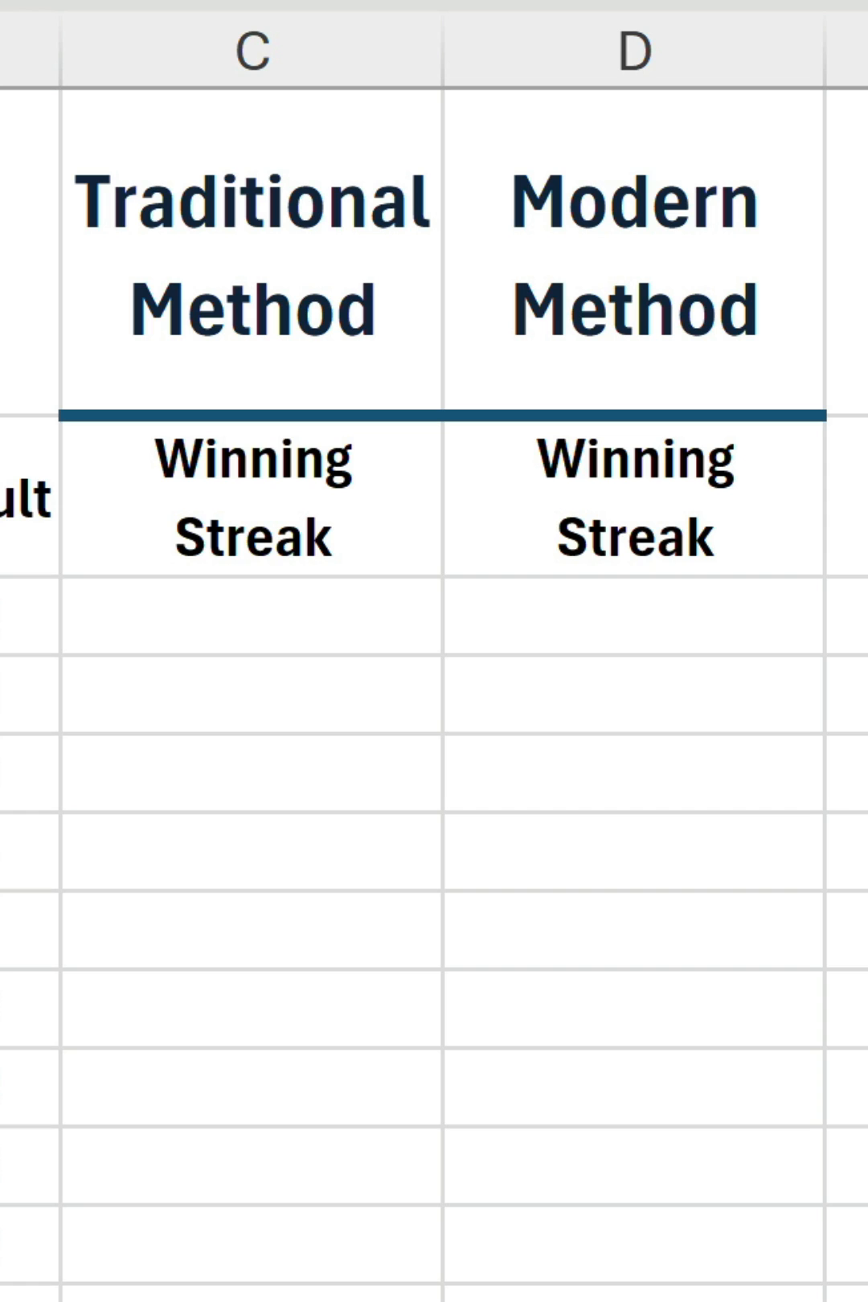
pyautogui.moveTo(607, 715)
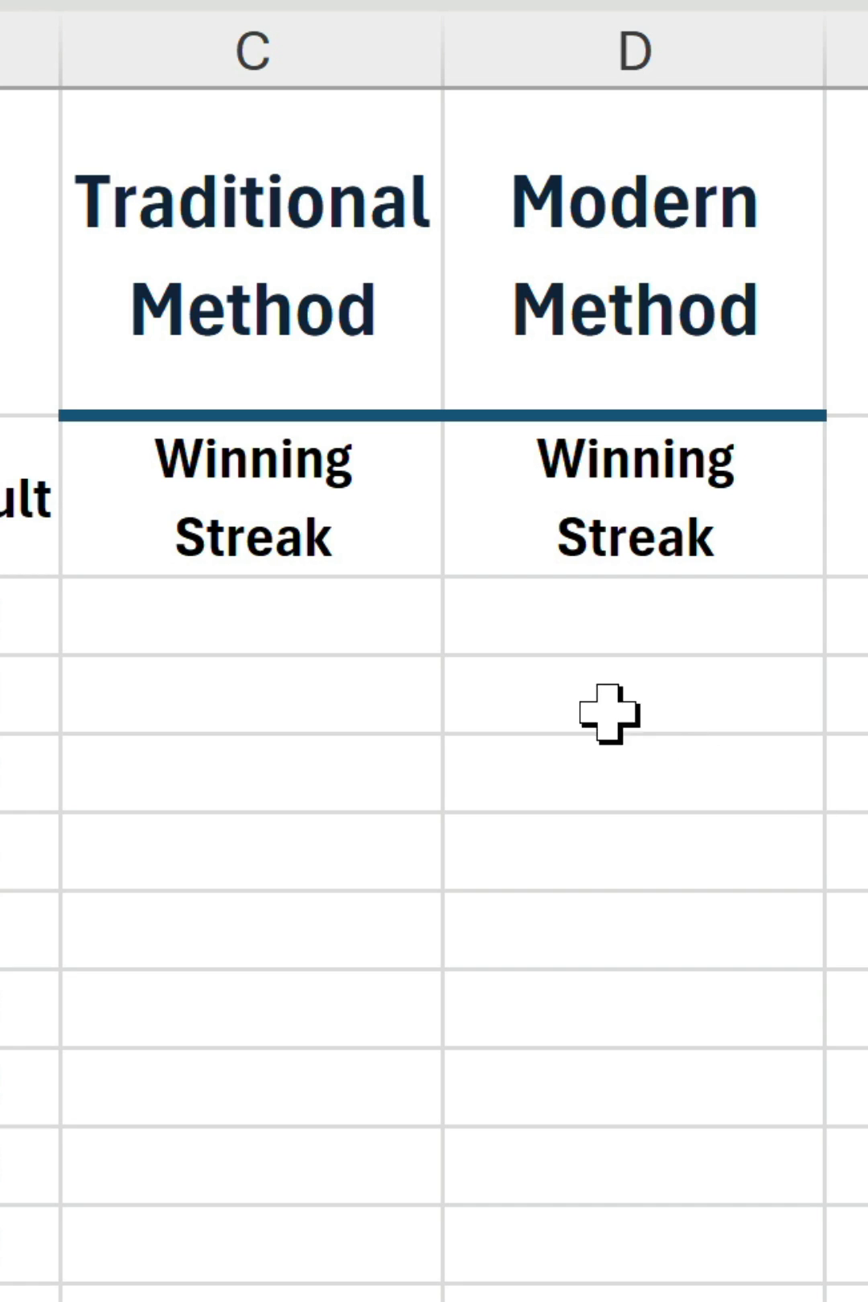
pyautogui.click(249, 627)
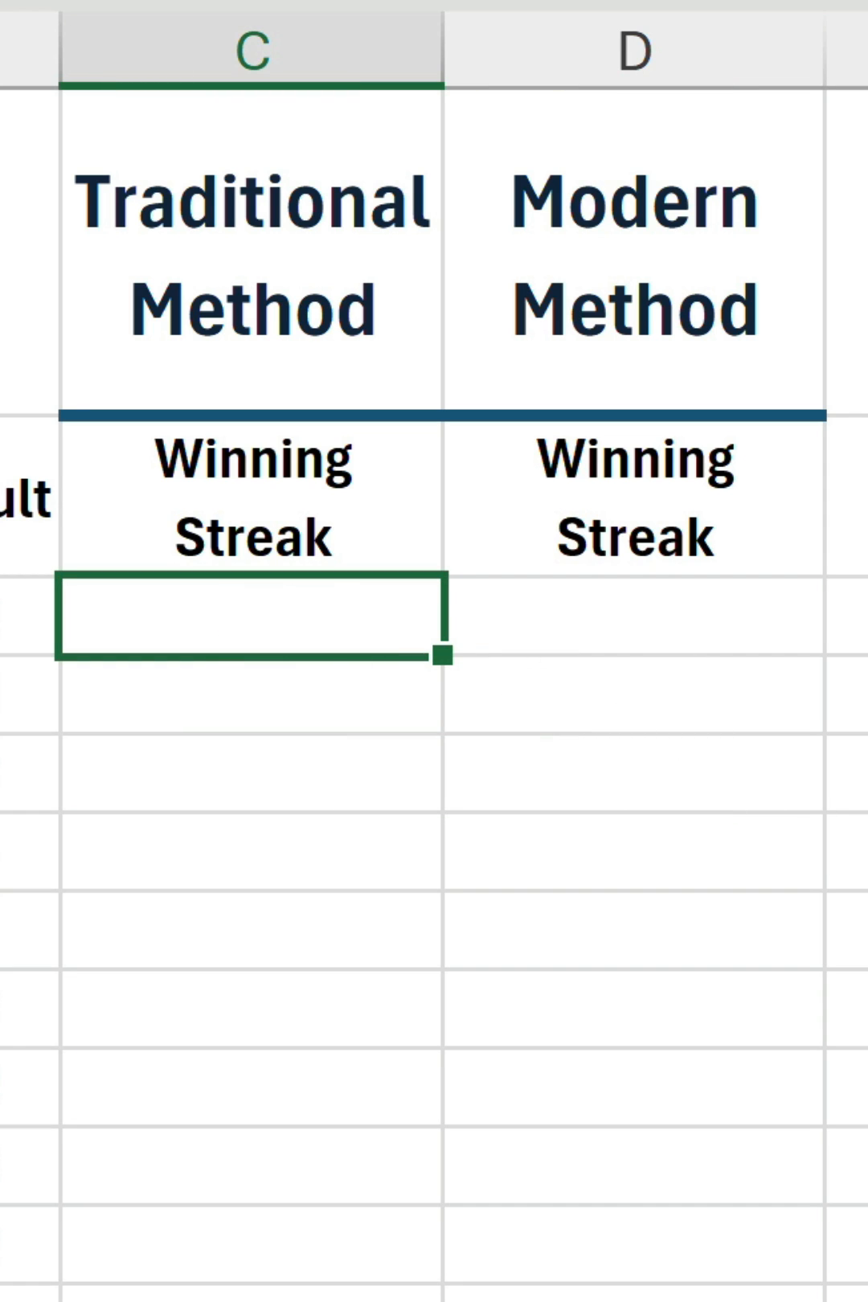
pyautogui.write('=IF(B3')
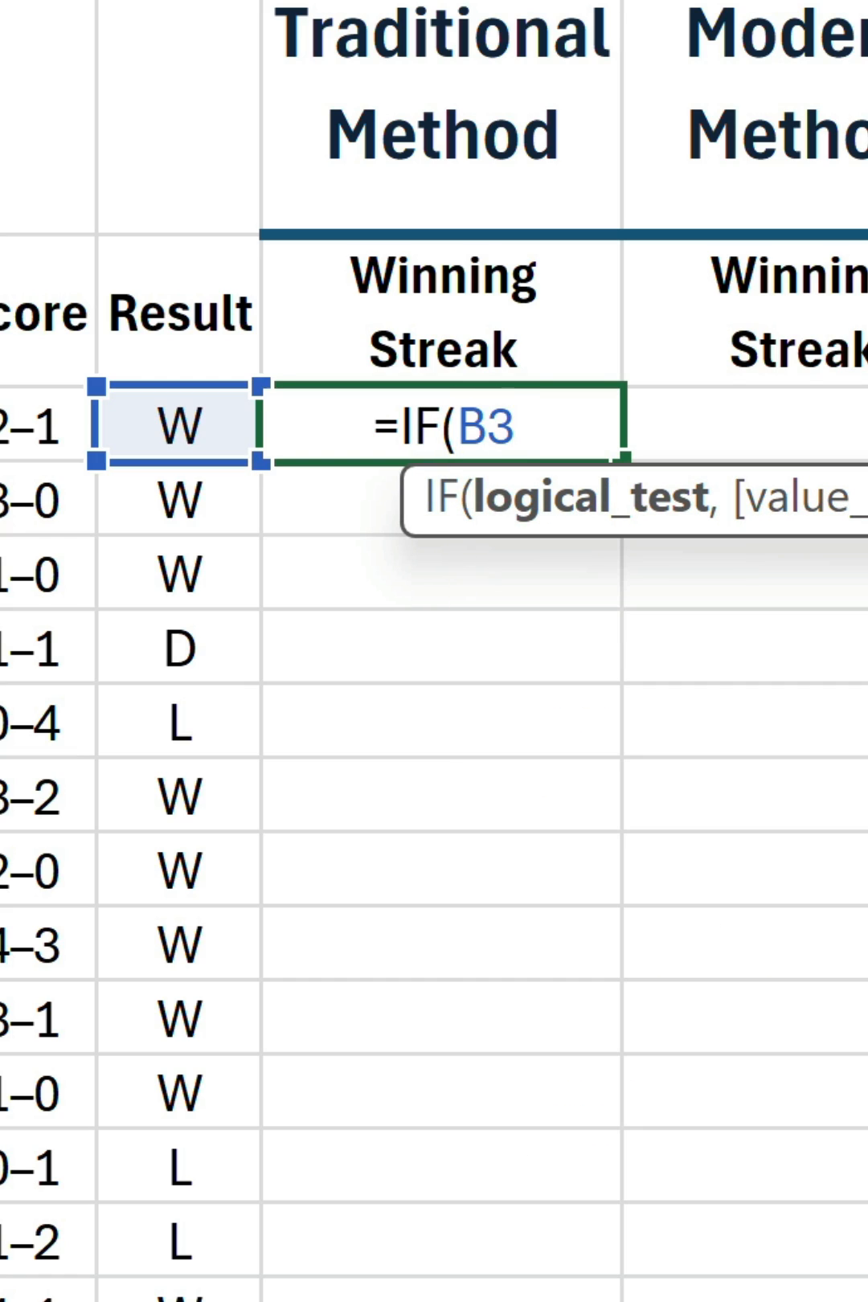
pyautogui.write('="')
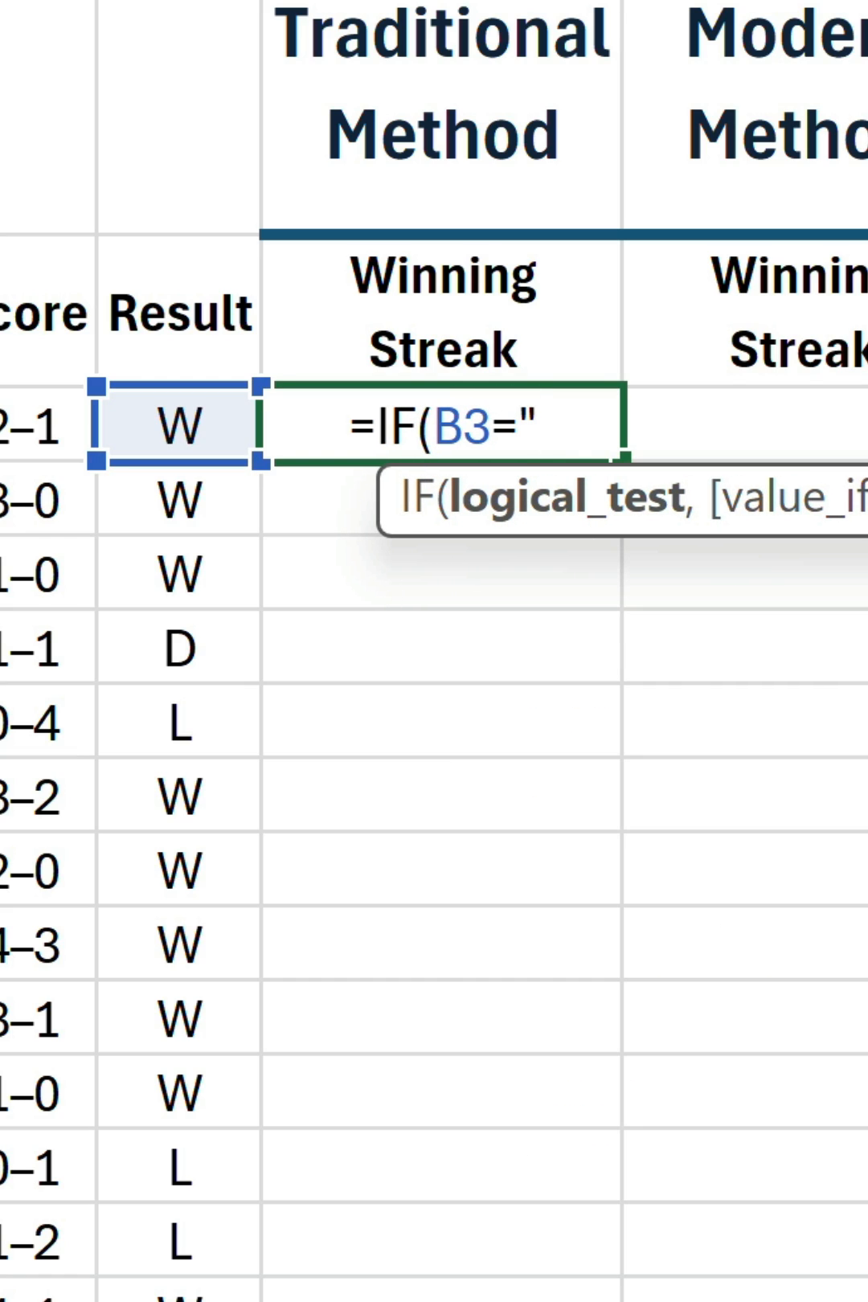
pyautogui.write('W",IF(B')
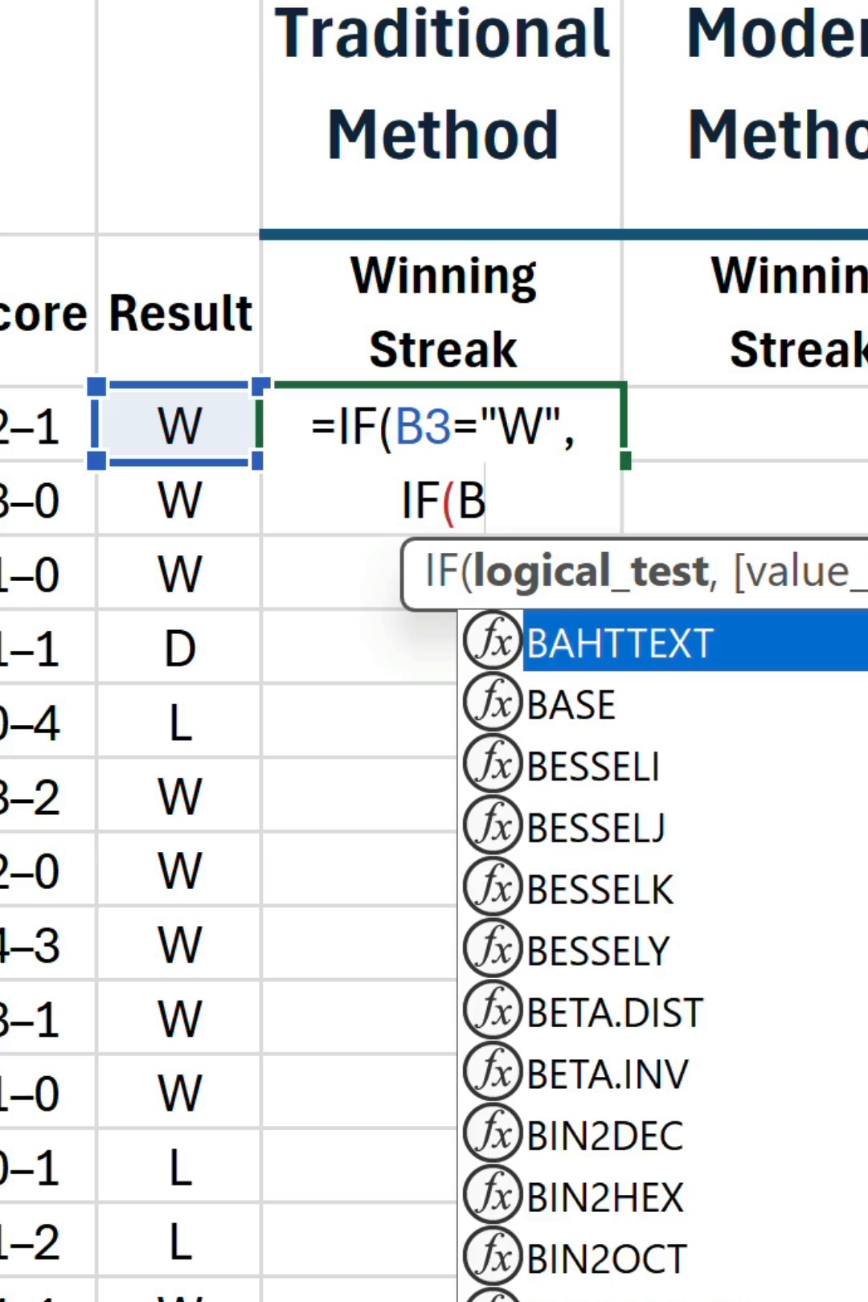
pyautogui.write('3=B2,')
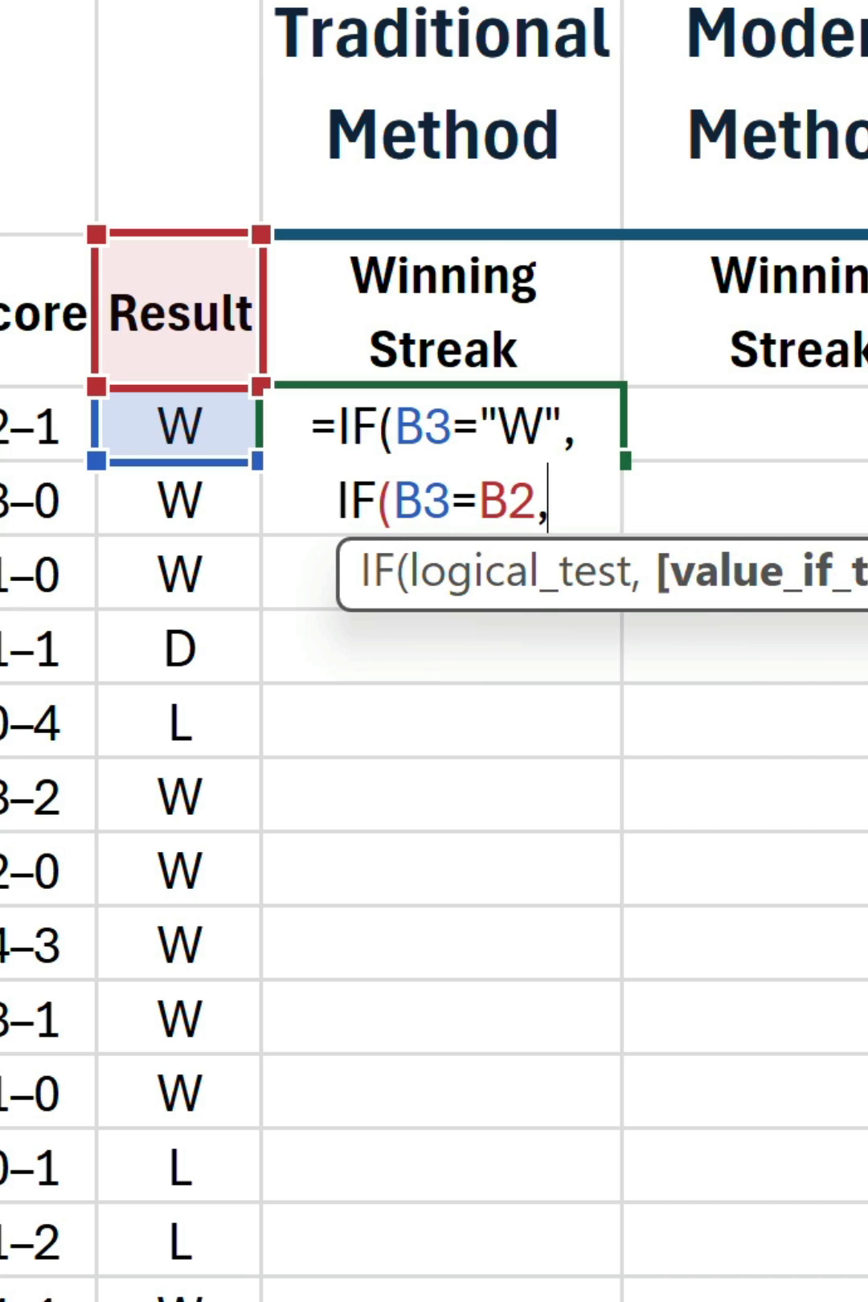
pyautogui.write('C2')
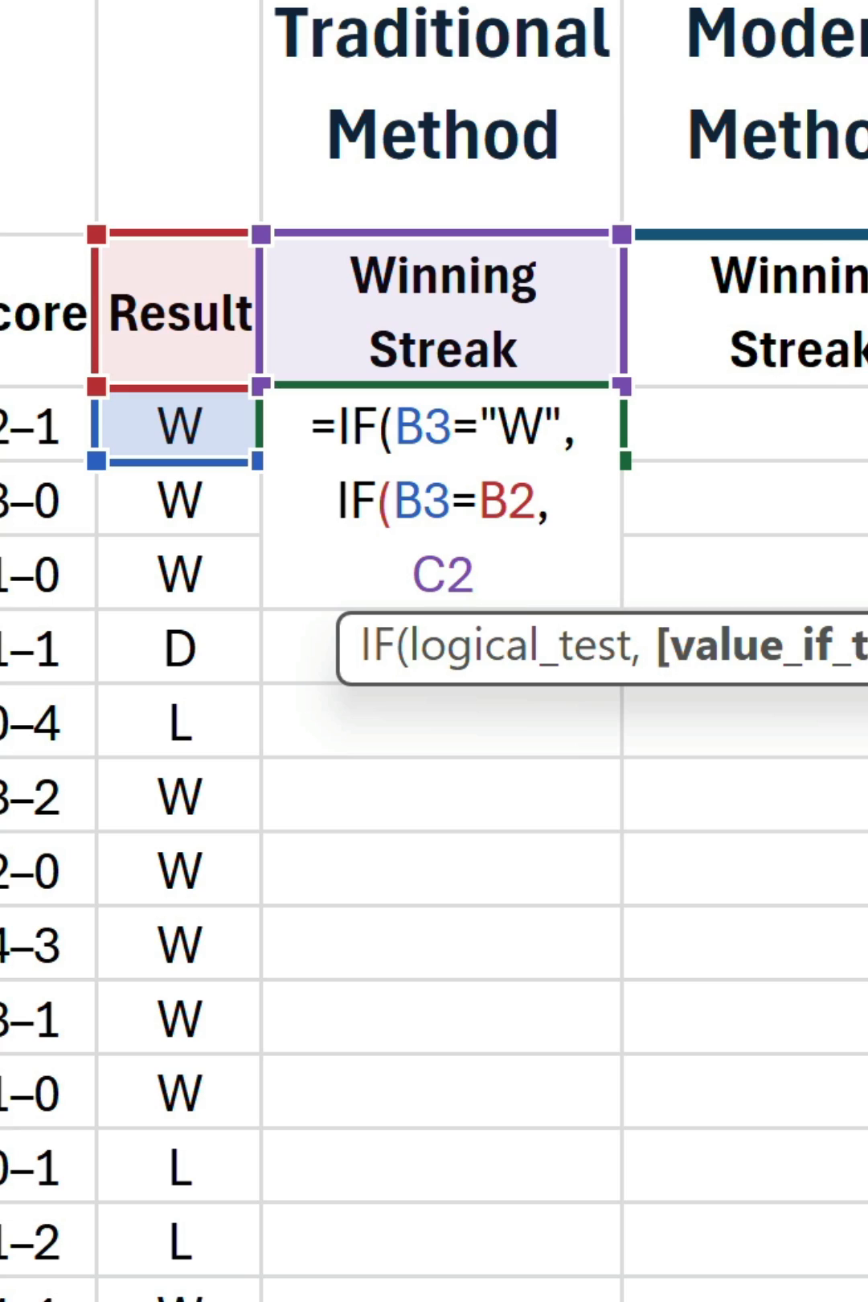
pyautogui.write('+1')
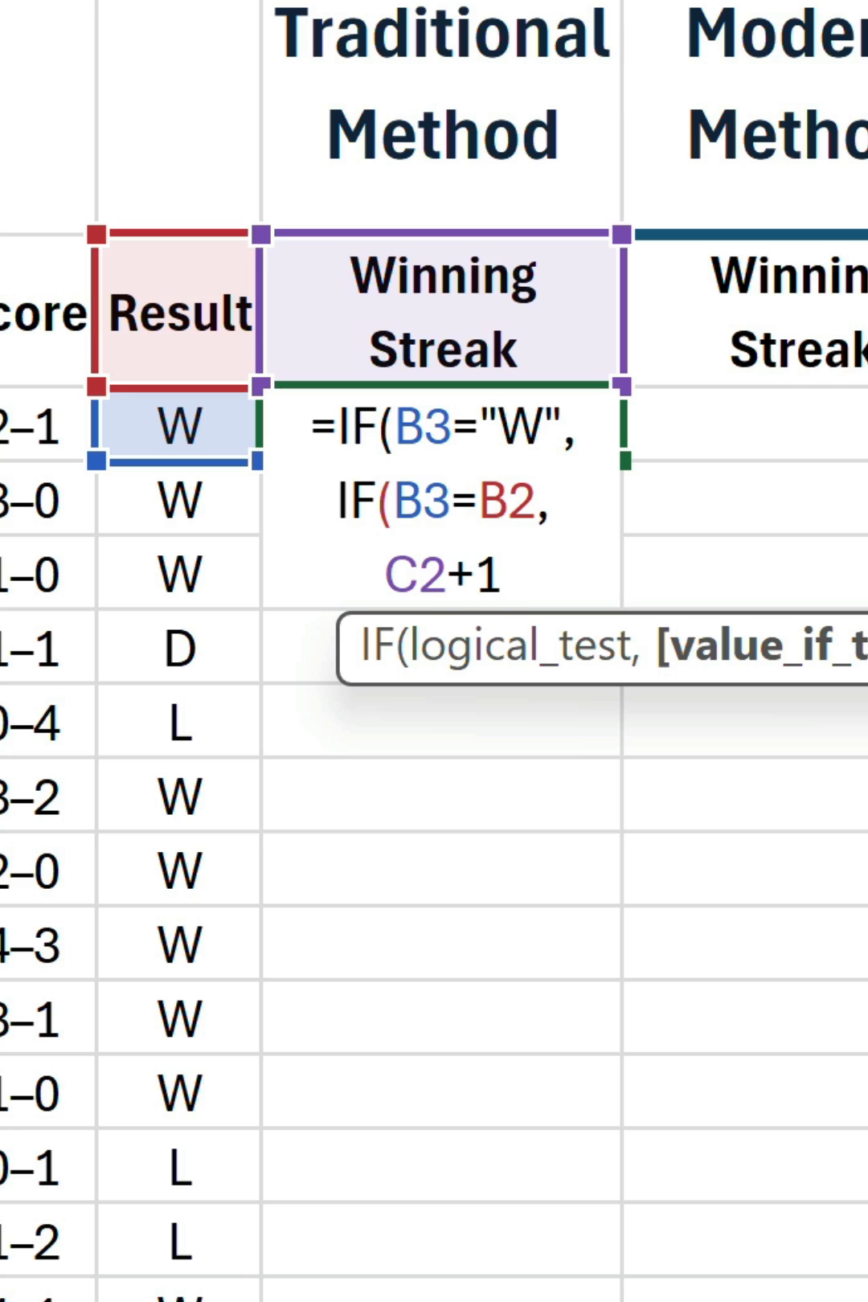
pyautogui.write(',1')
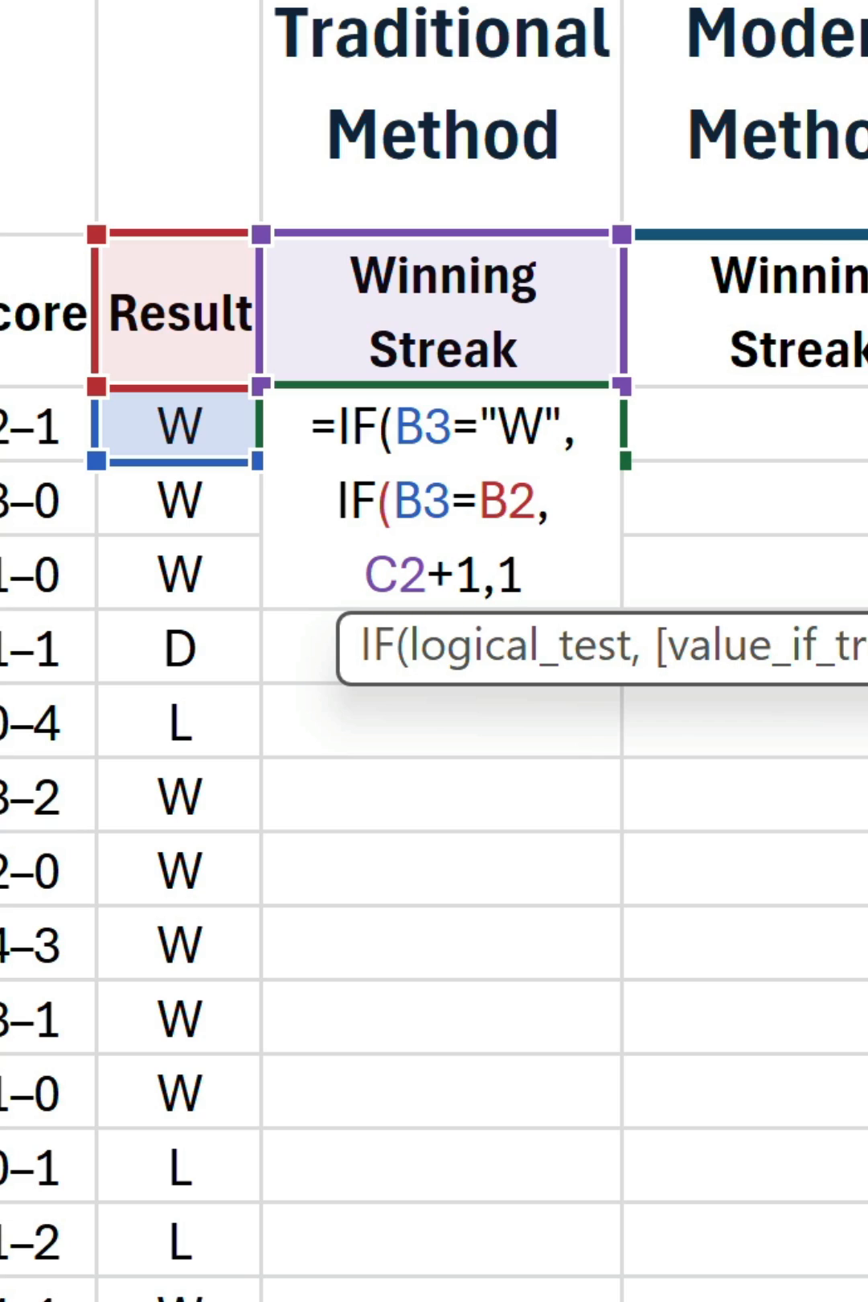
pyautogui.write('),')
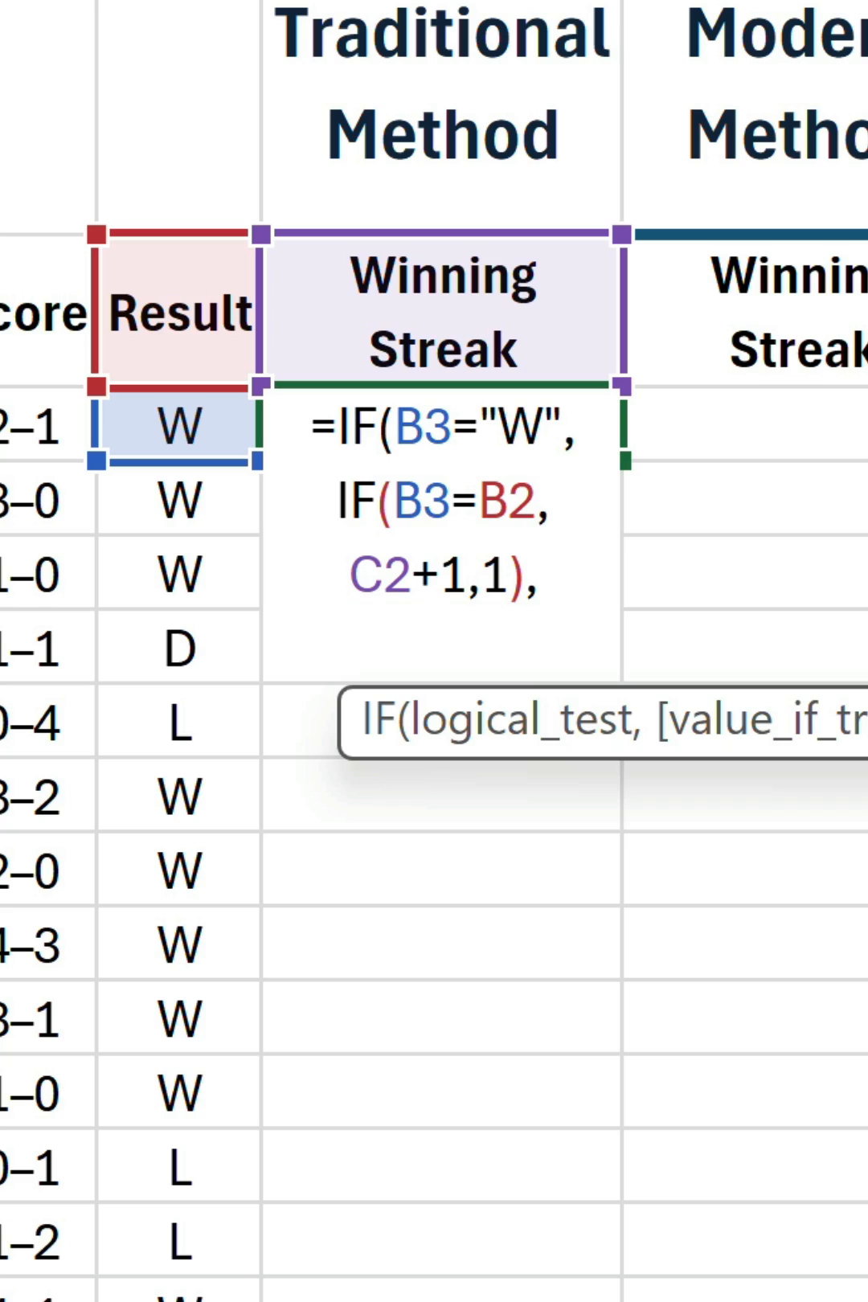
pyautogui.write('0)')
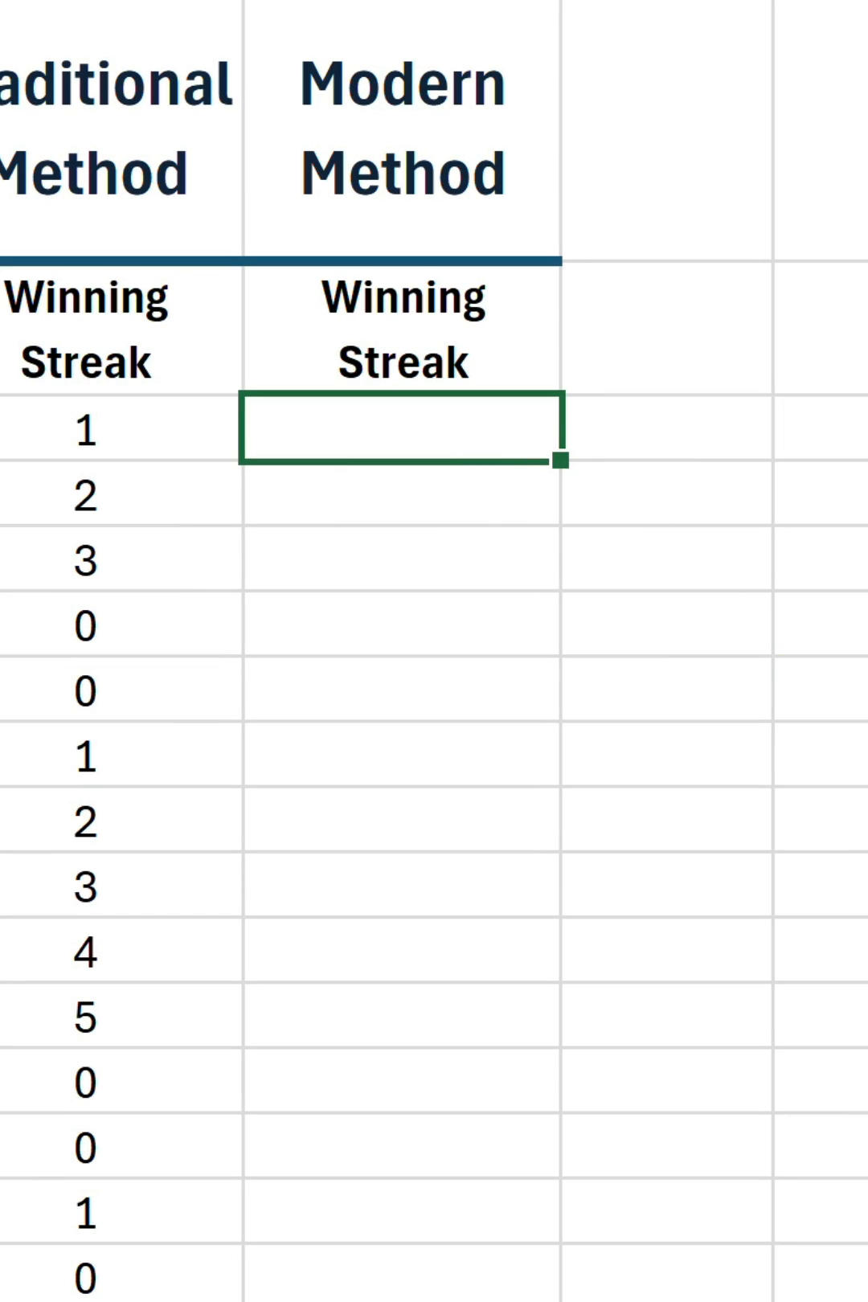
# - Enter =SCAN(0,B3:B17,LAMBDA(a,b,IF(b="W",a+1,0))) in D3 as the spill streak formula
pyautogui.write('=SCAN')
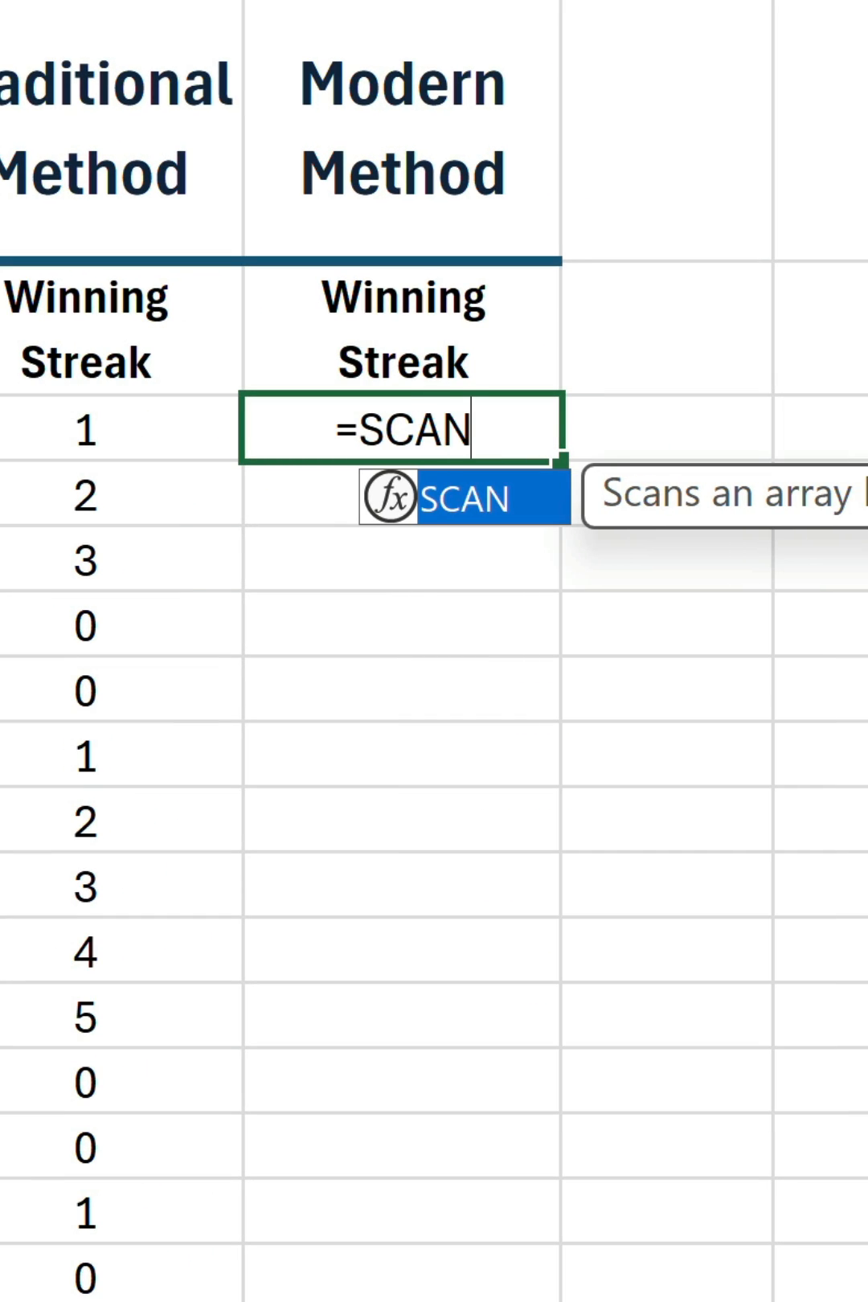
pyautogui.write('(')
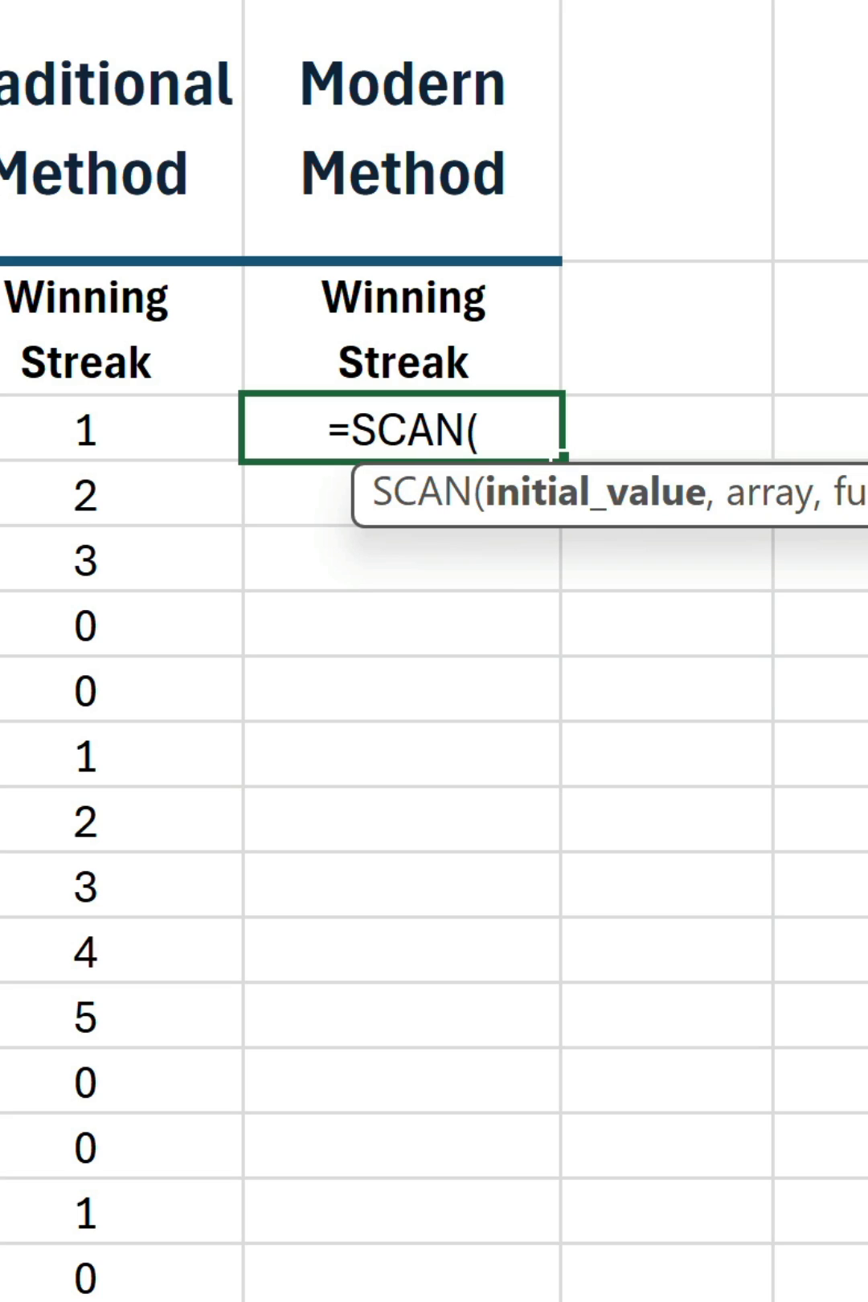
pyautogui.write('0')
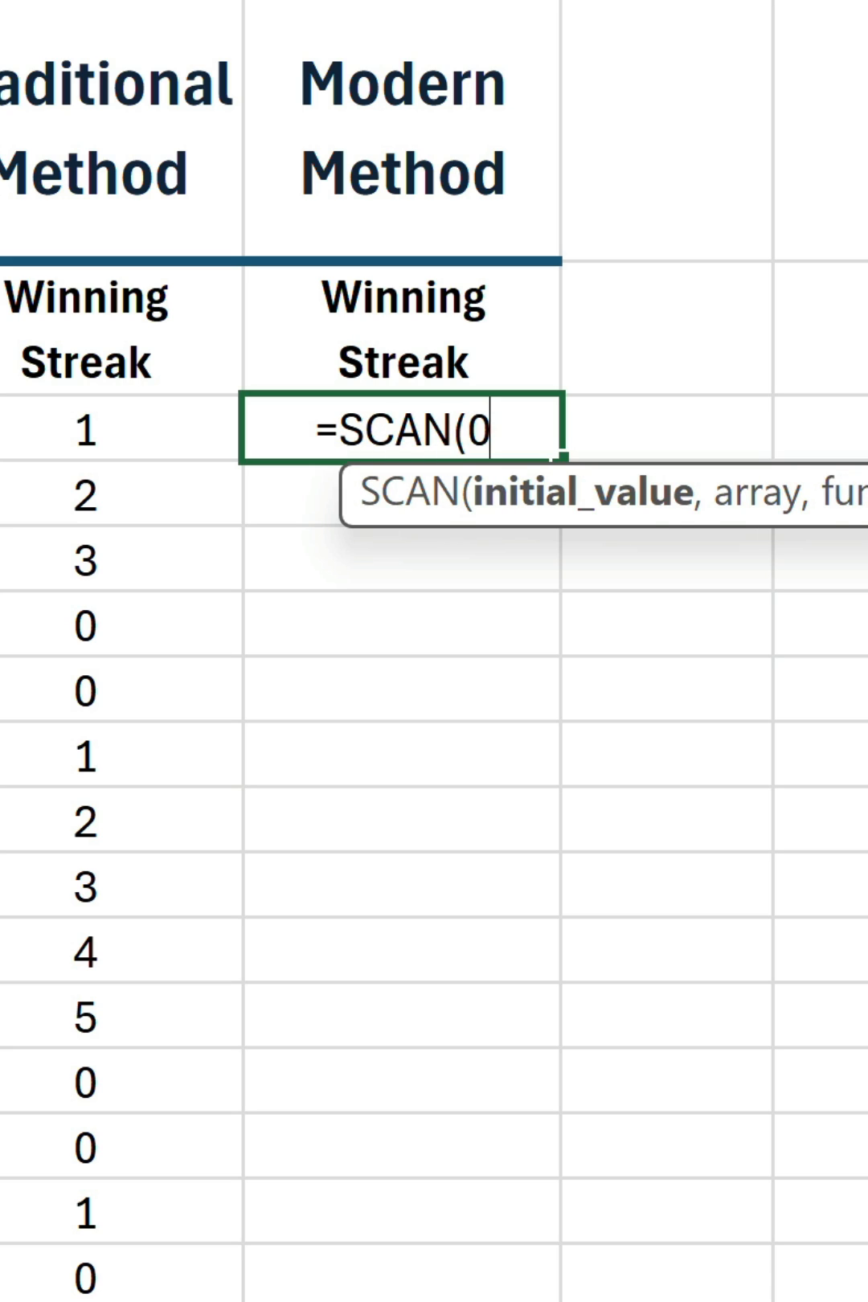
pyautogui.write(', B3:B17')
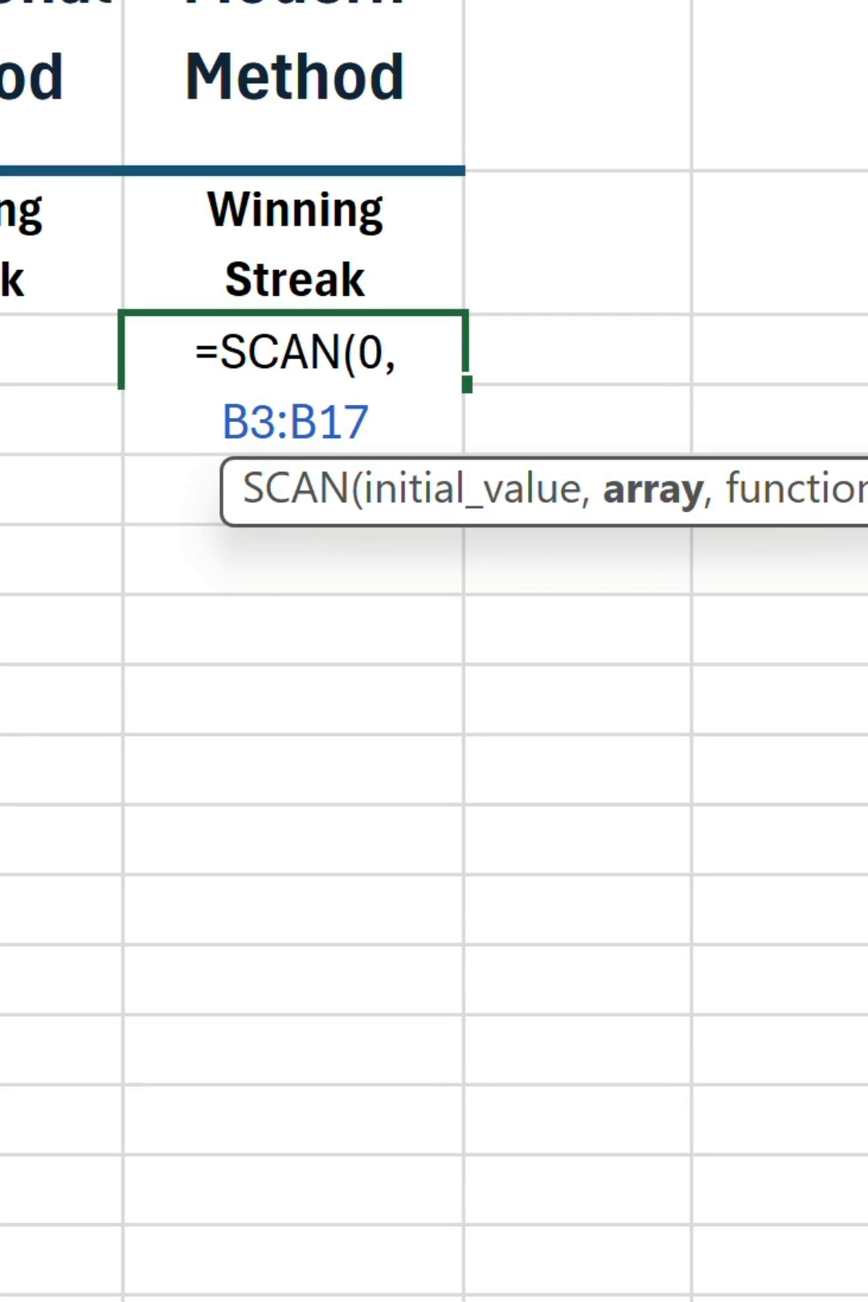
pyautogui.write(', LAMBDA(')
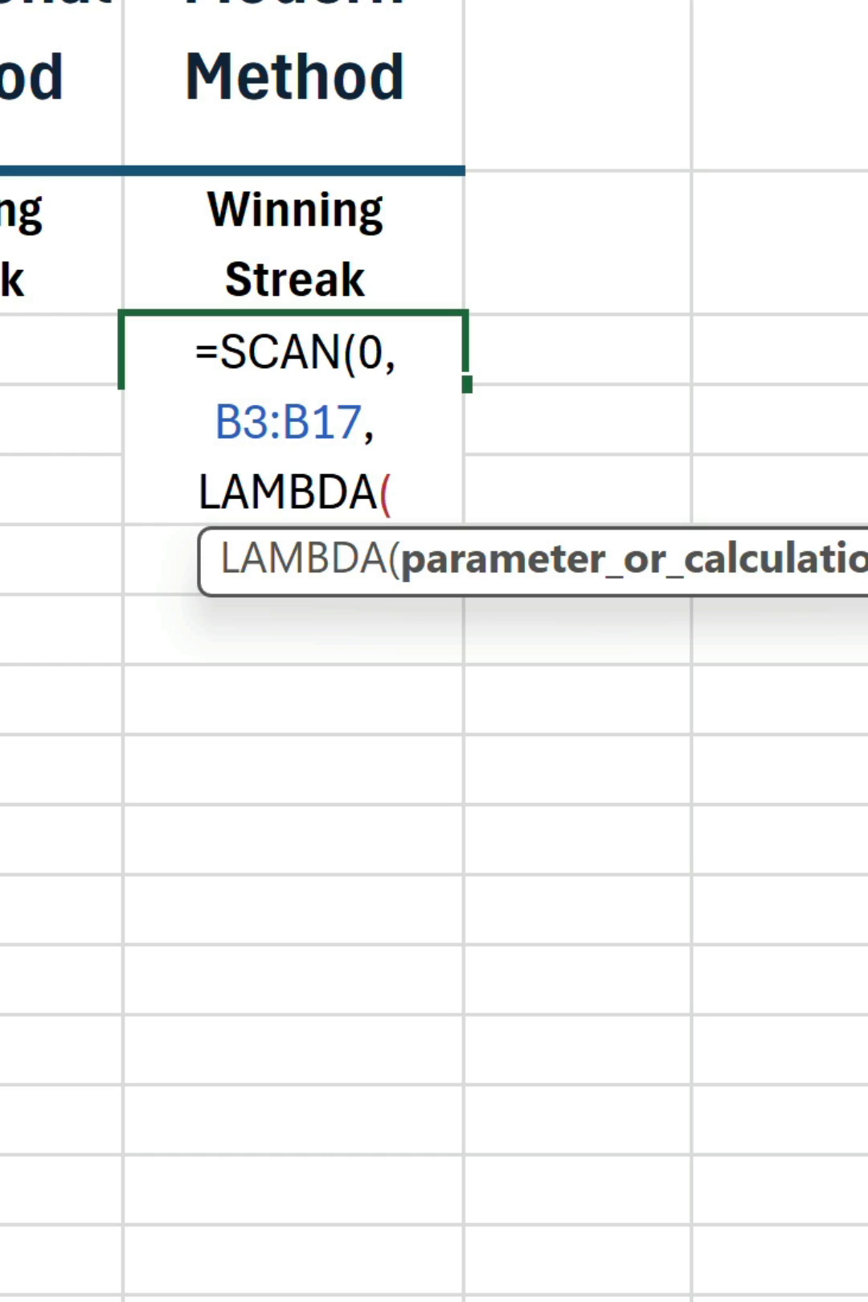
pyautogui.write('a')
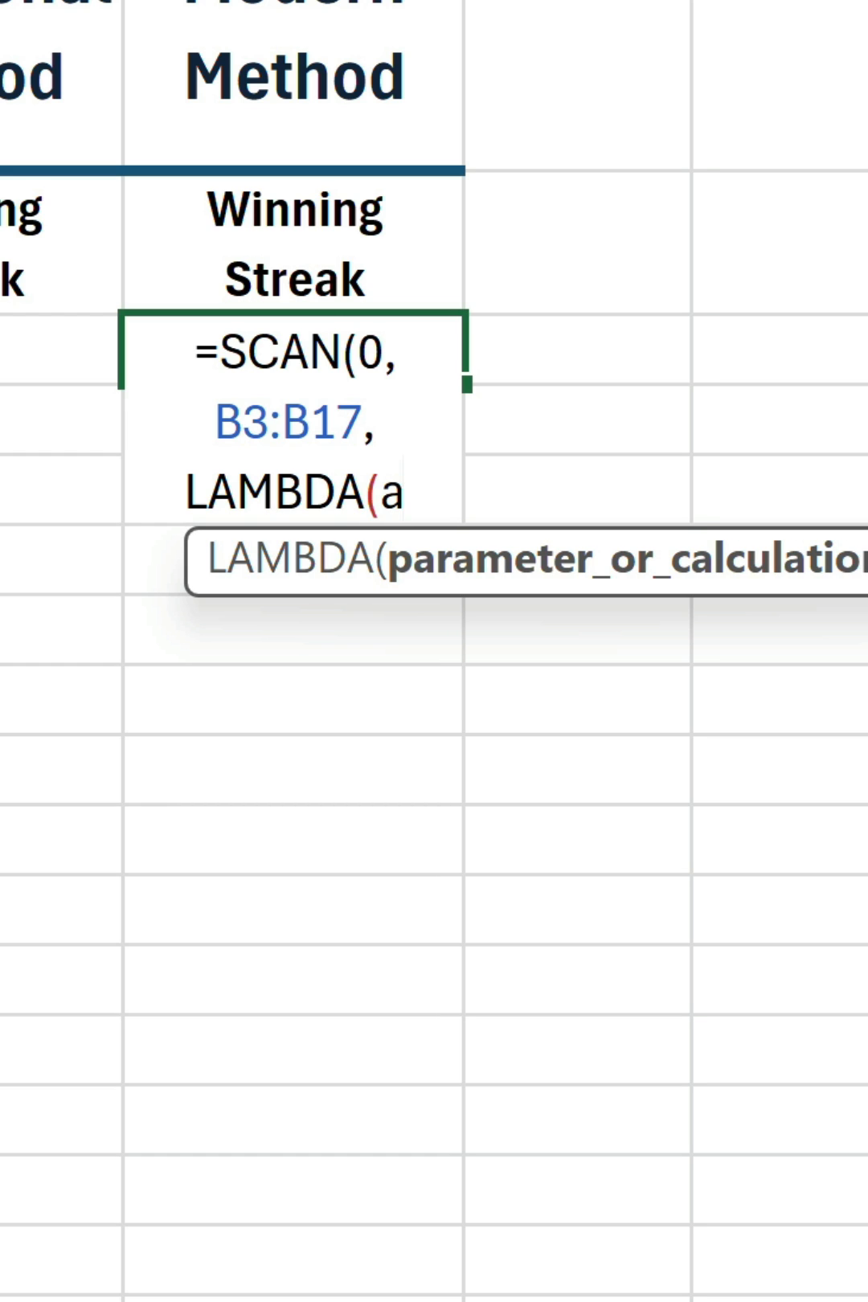
pyautogui.write('b')
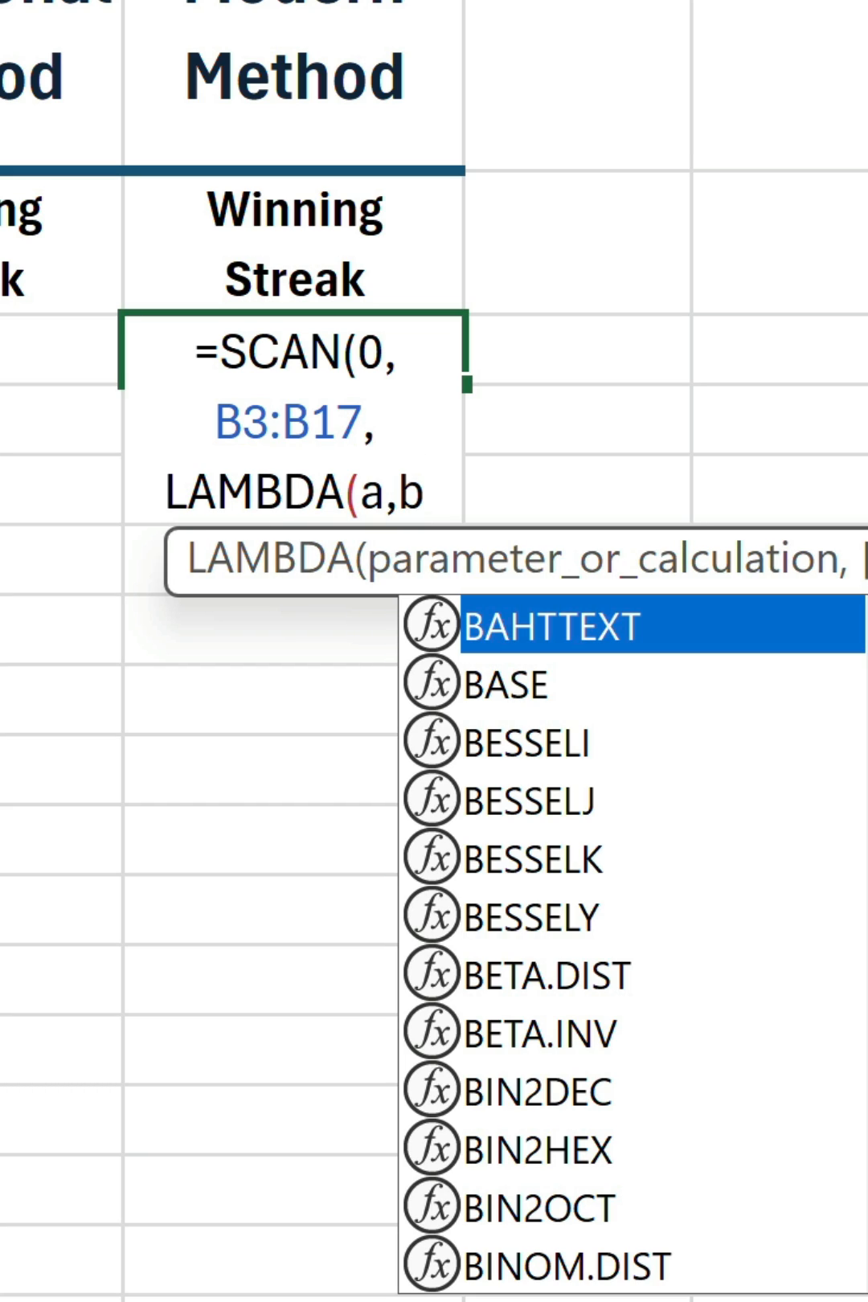
pyautogui.write('IF')
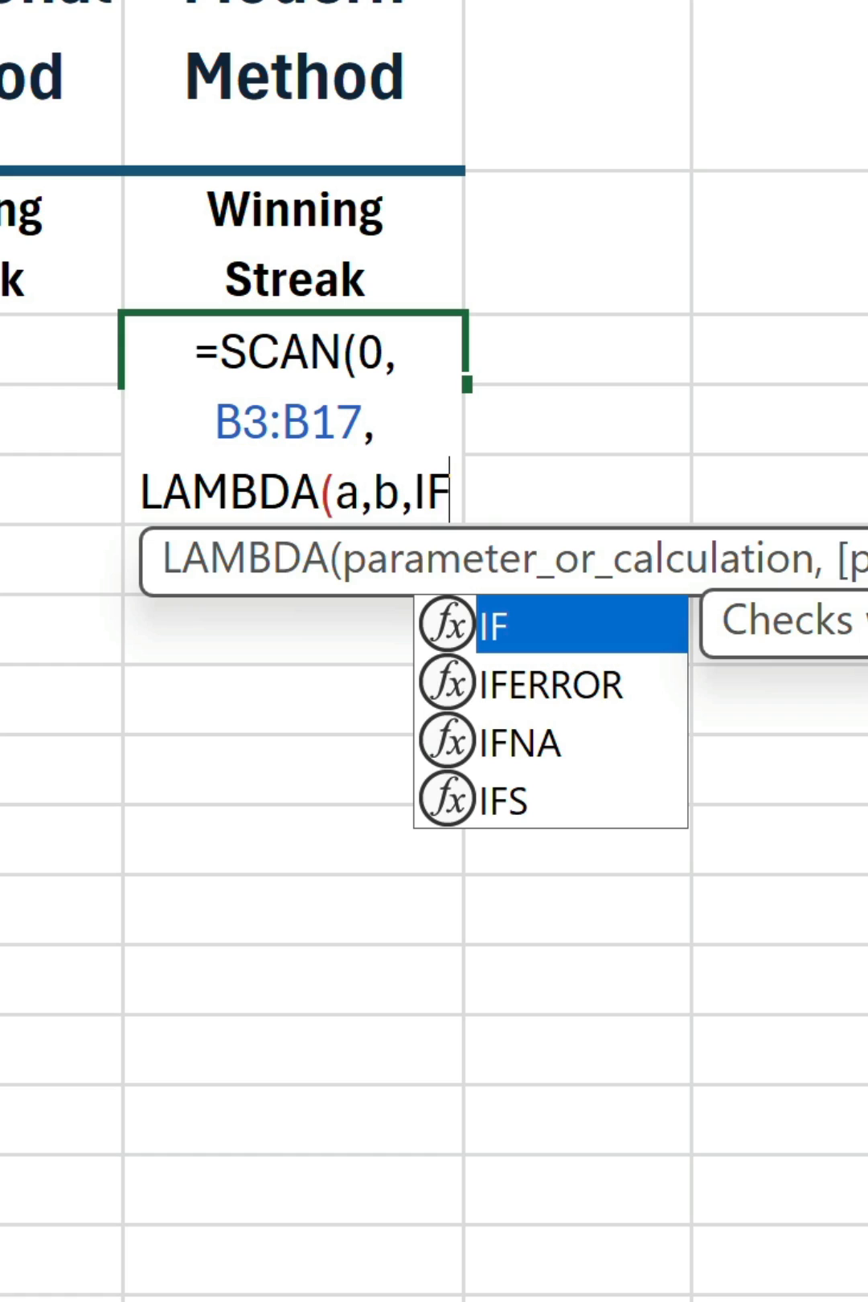
pyautogui.write('(b="W')
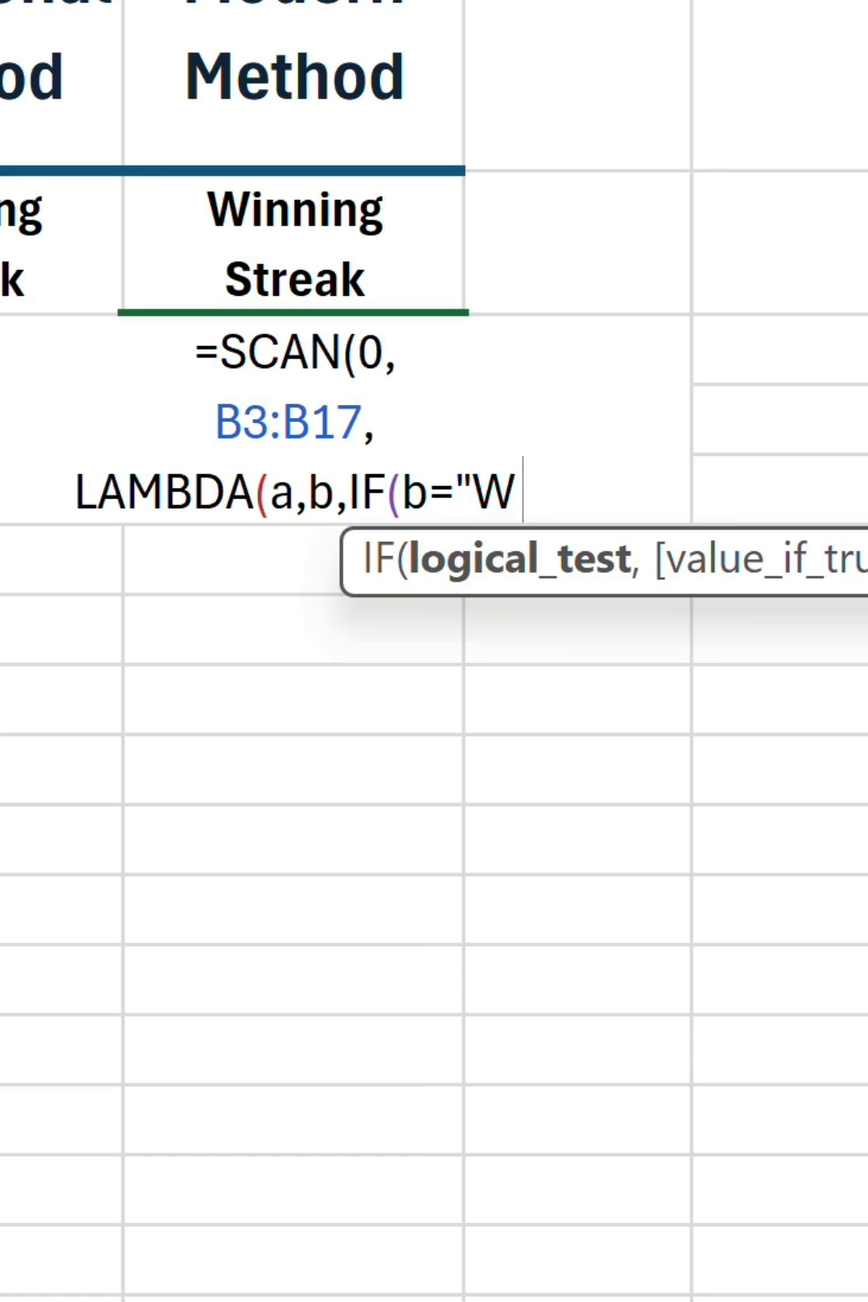
pyautogui.write('",a+1')
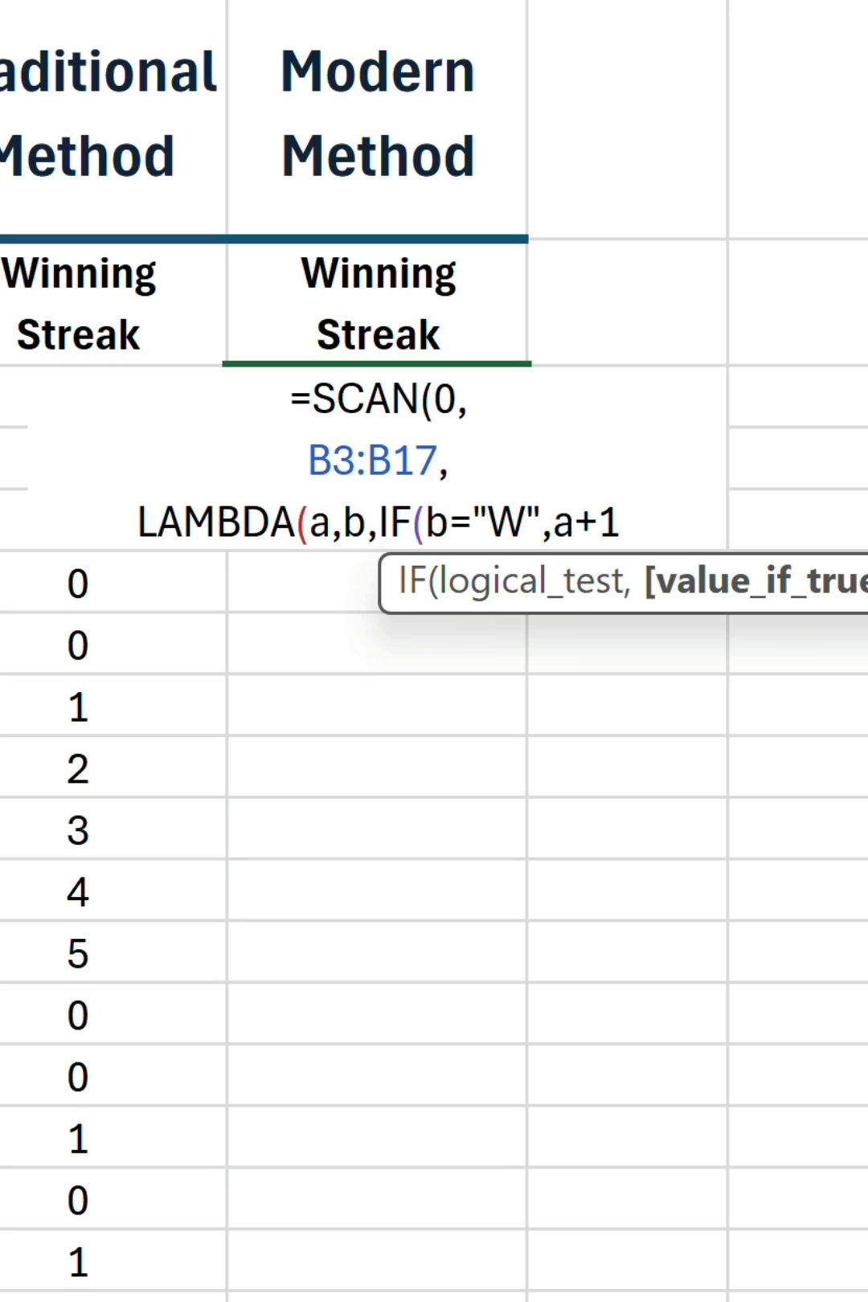
pyautogui.write(',0')
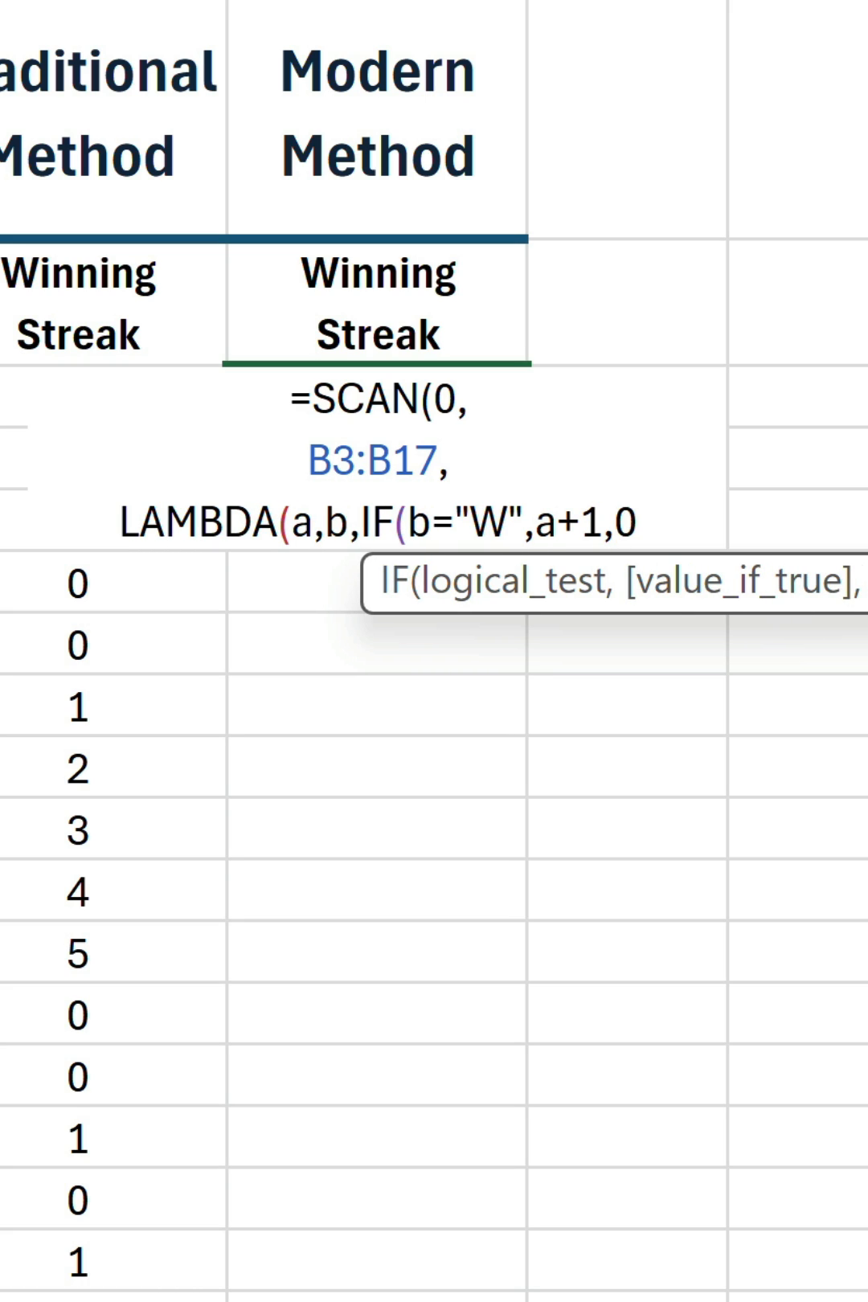
pyautogui.write('))')
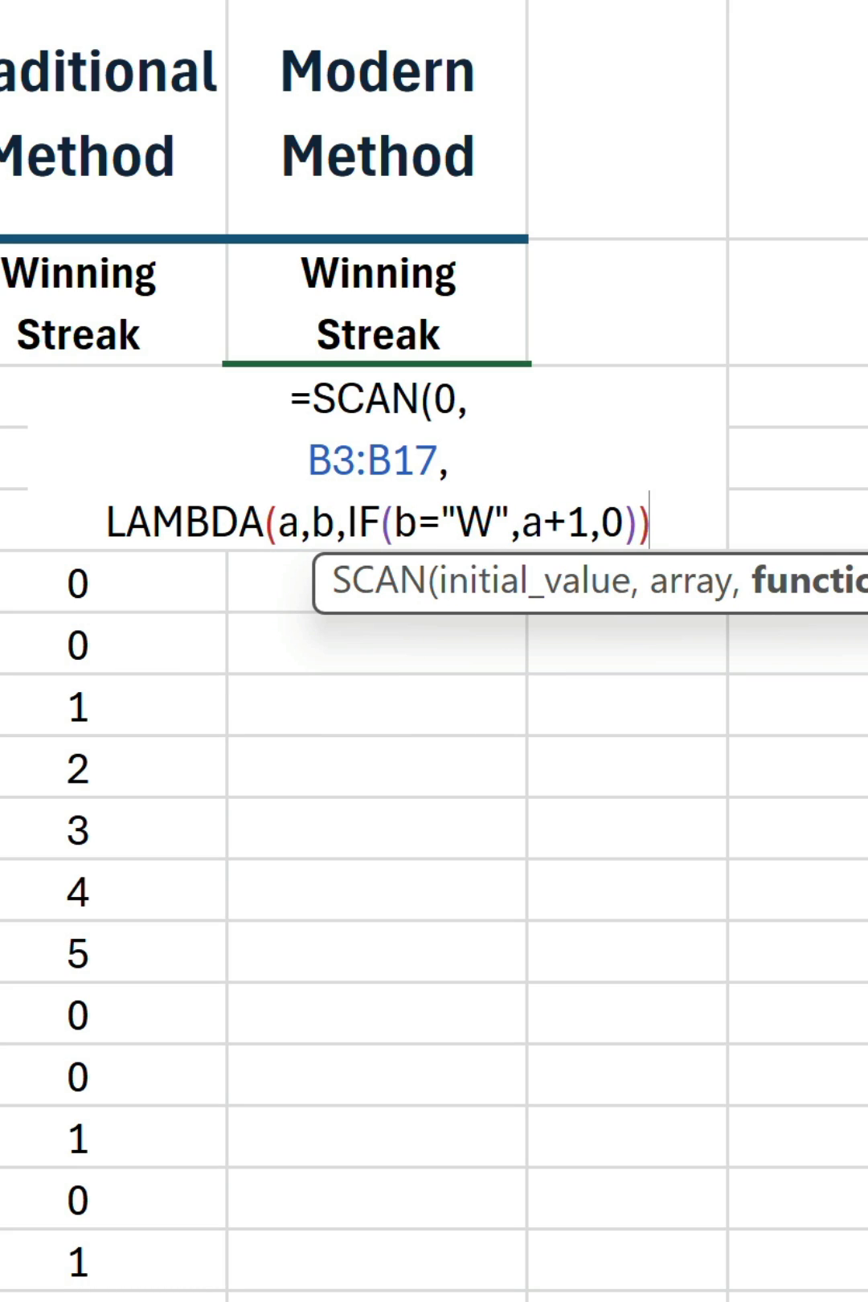
pyautogui.write(')')
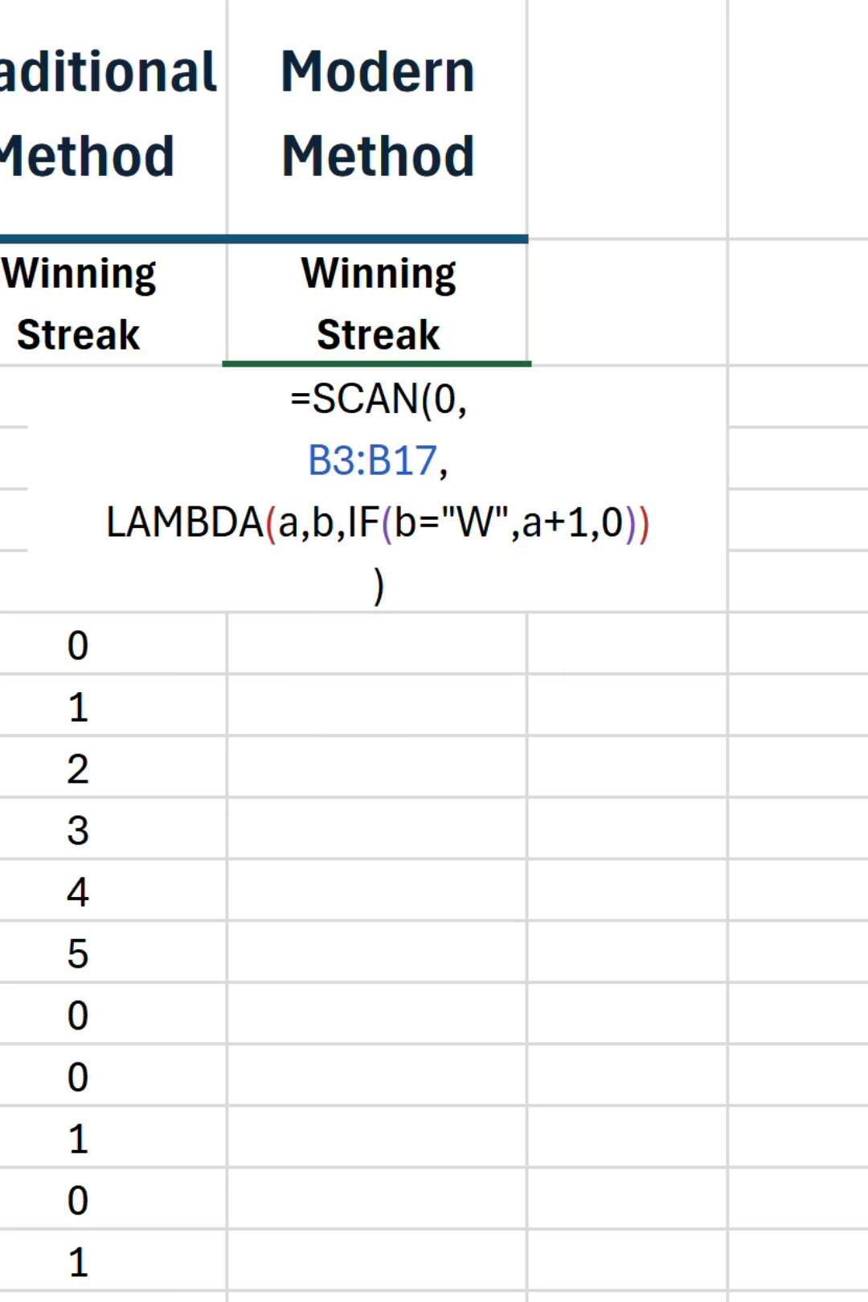